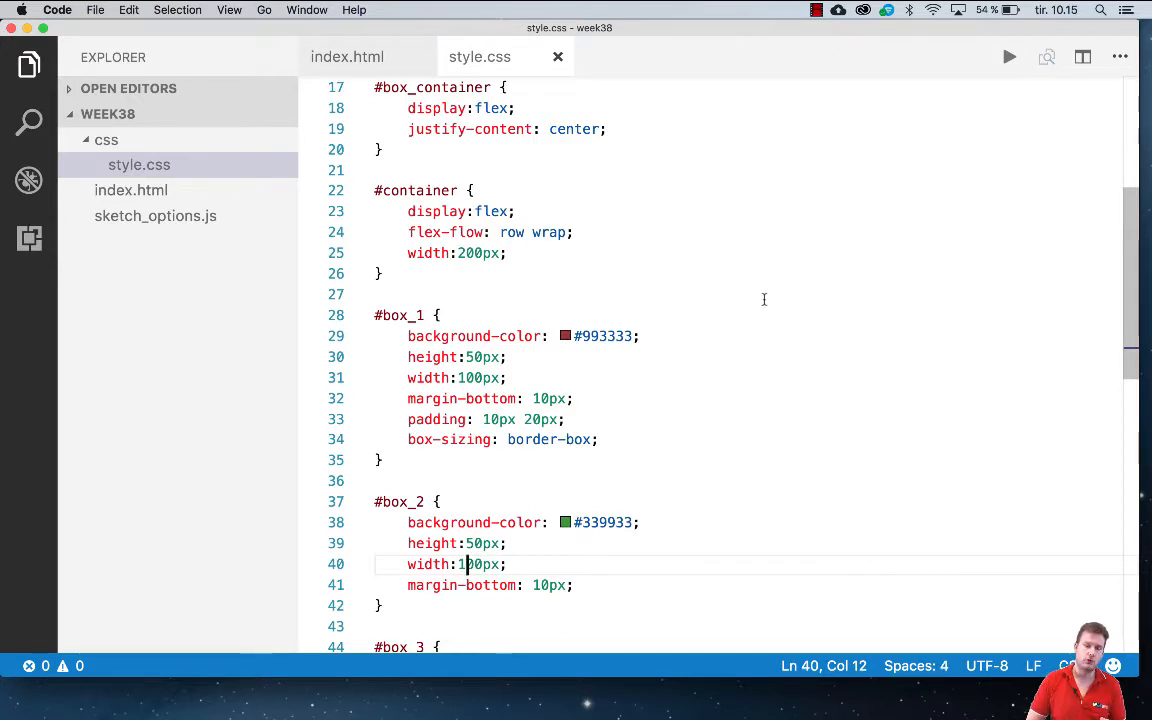
- Switch to index.html and select the four box div lines inside the container
click(347, 56)
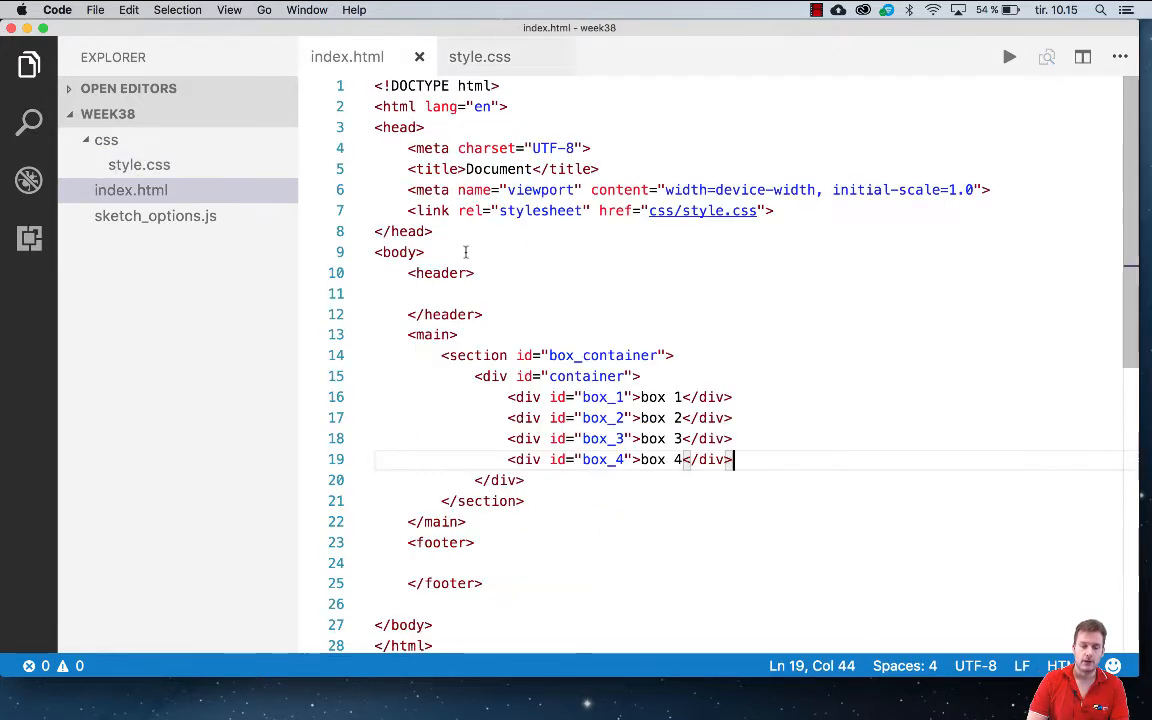
drag(508, 397, 733, 459)
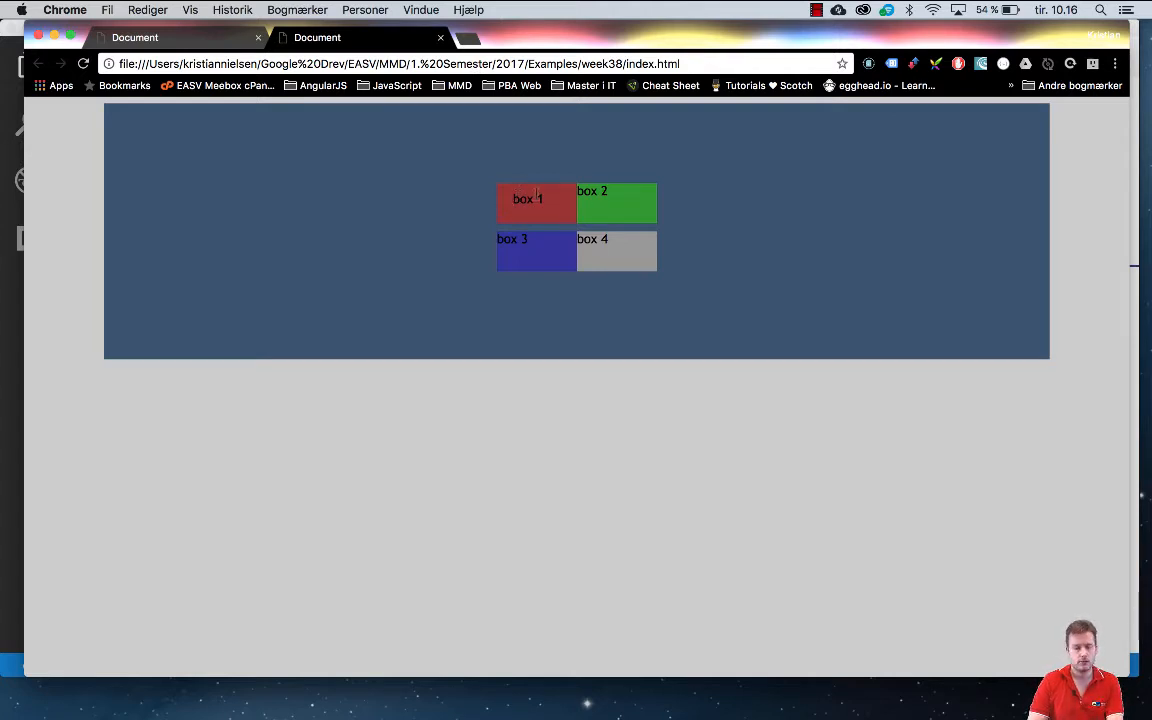
mouse_move(616, 225)
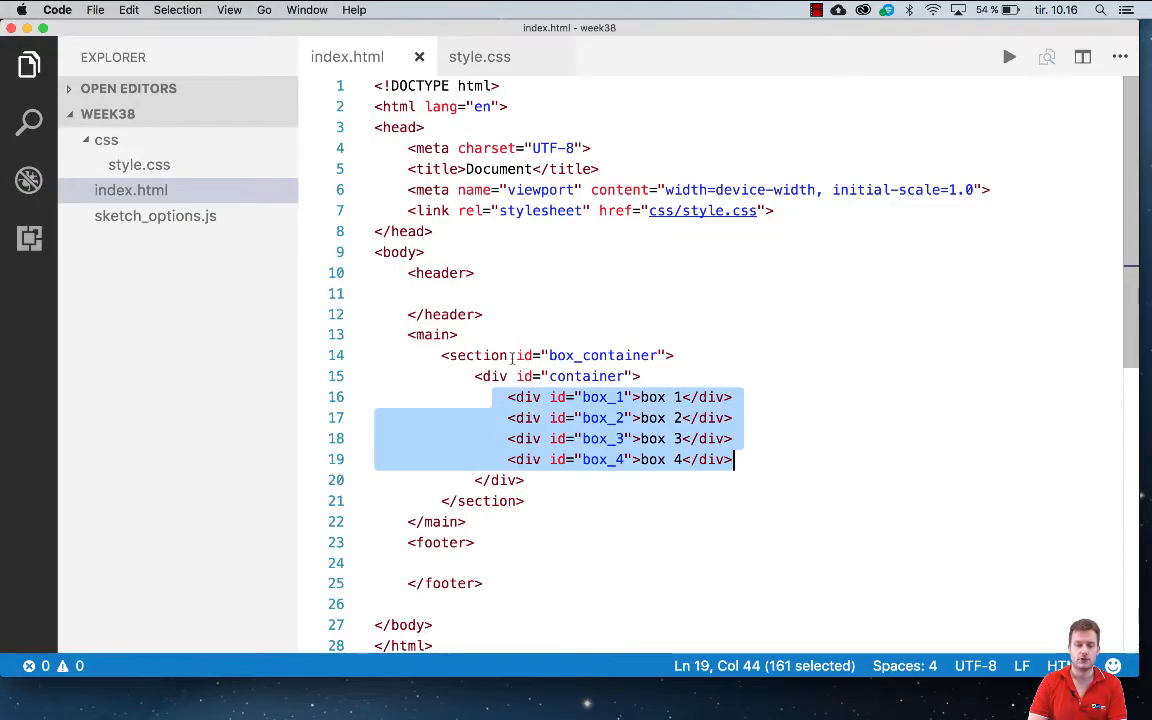
- Return to style.css and insert blank lines above the #box_1 rule
click(479, 56)
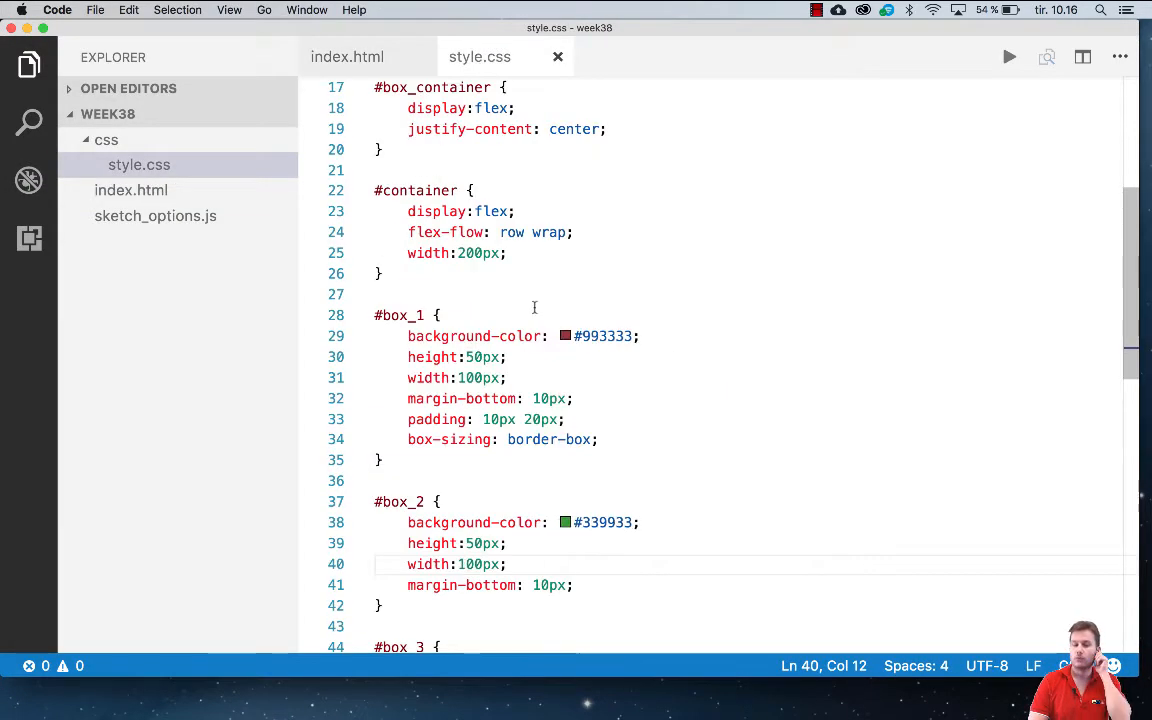
scroll(down, 3)
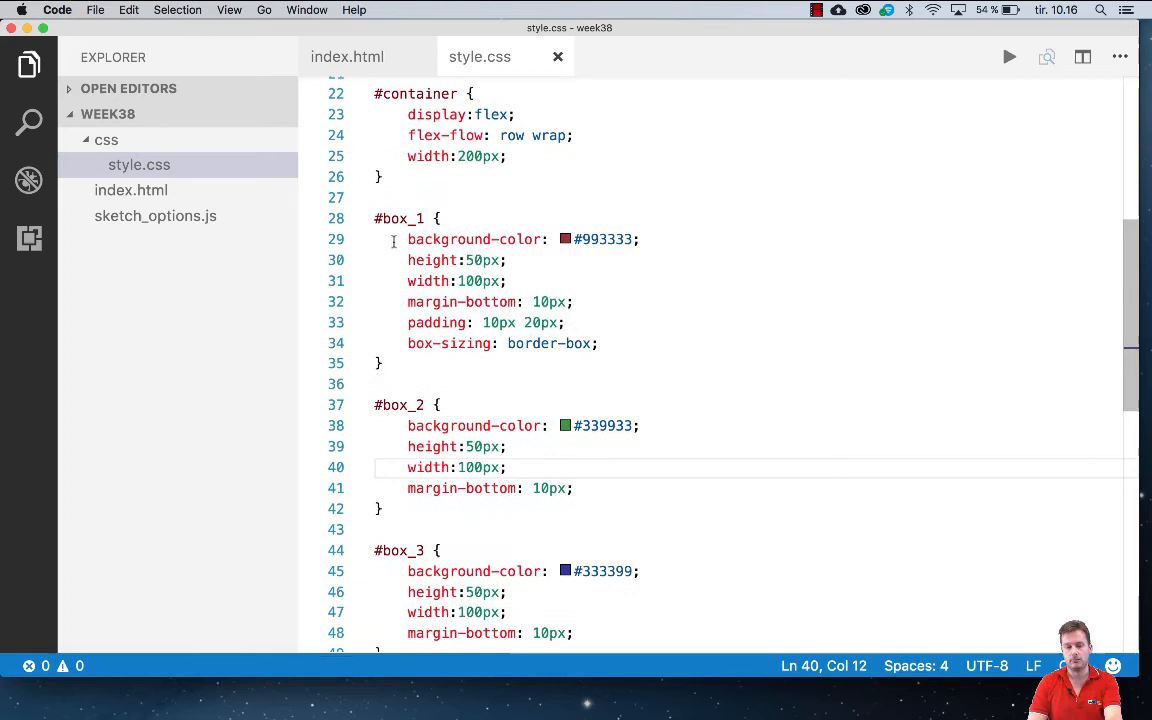
scroll(down, 3)
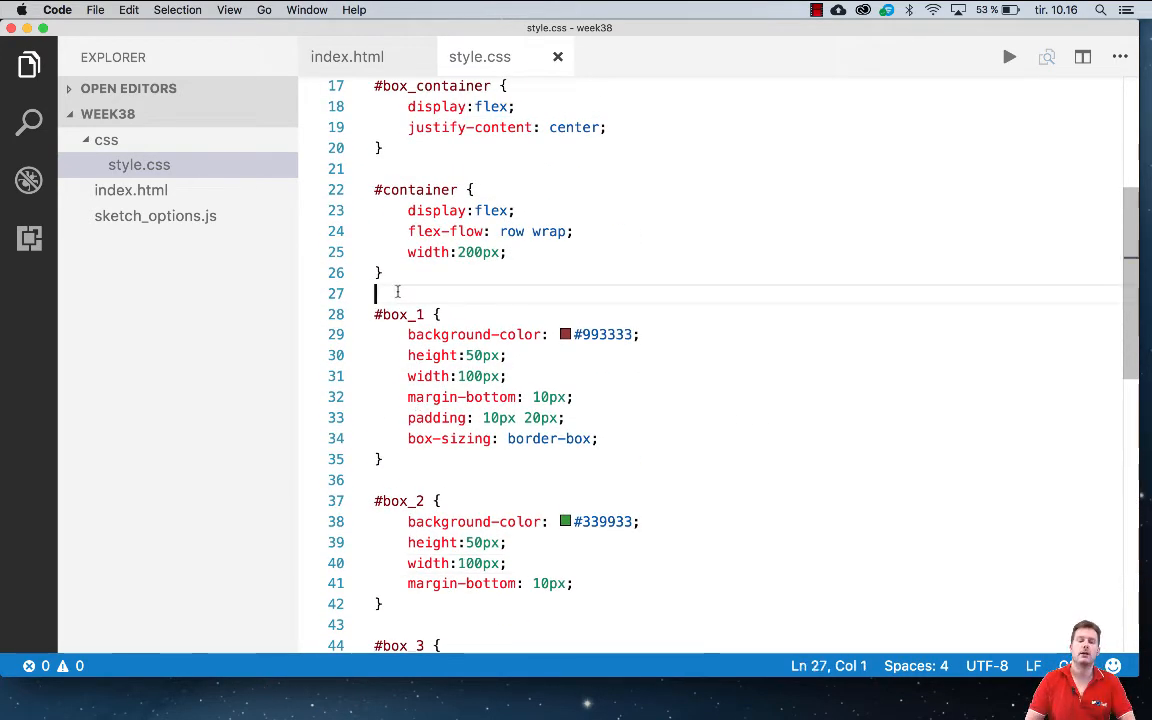
key(enter)
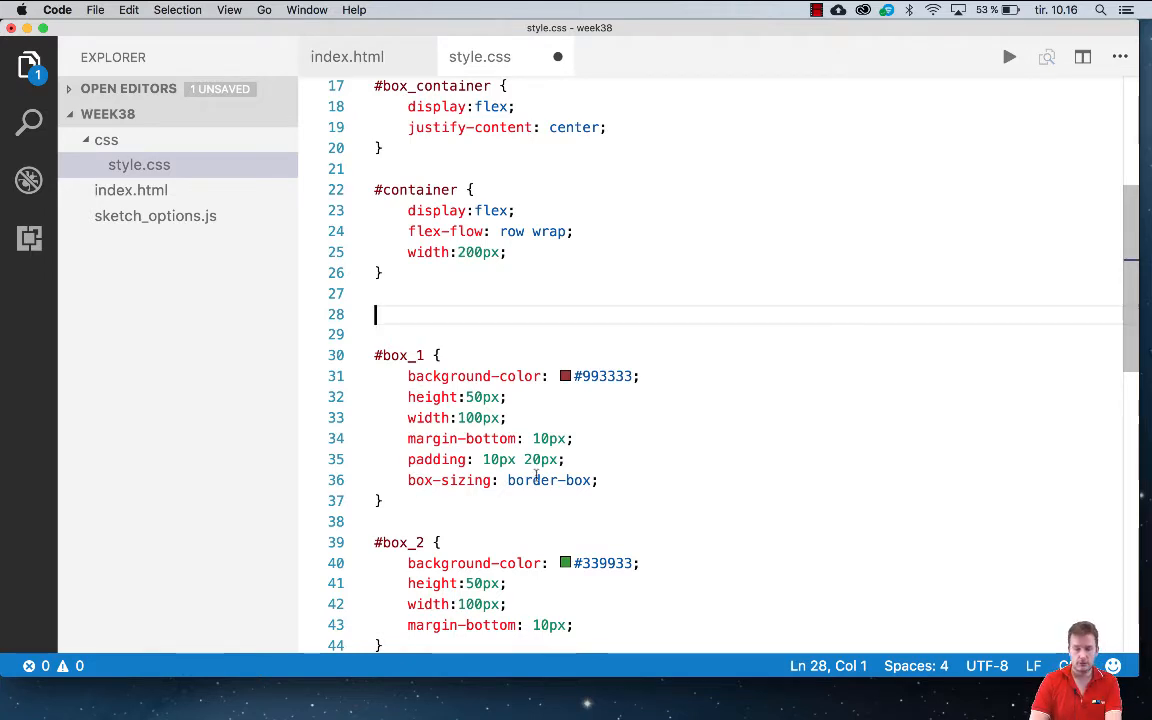
mouse_move(508, 301)
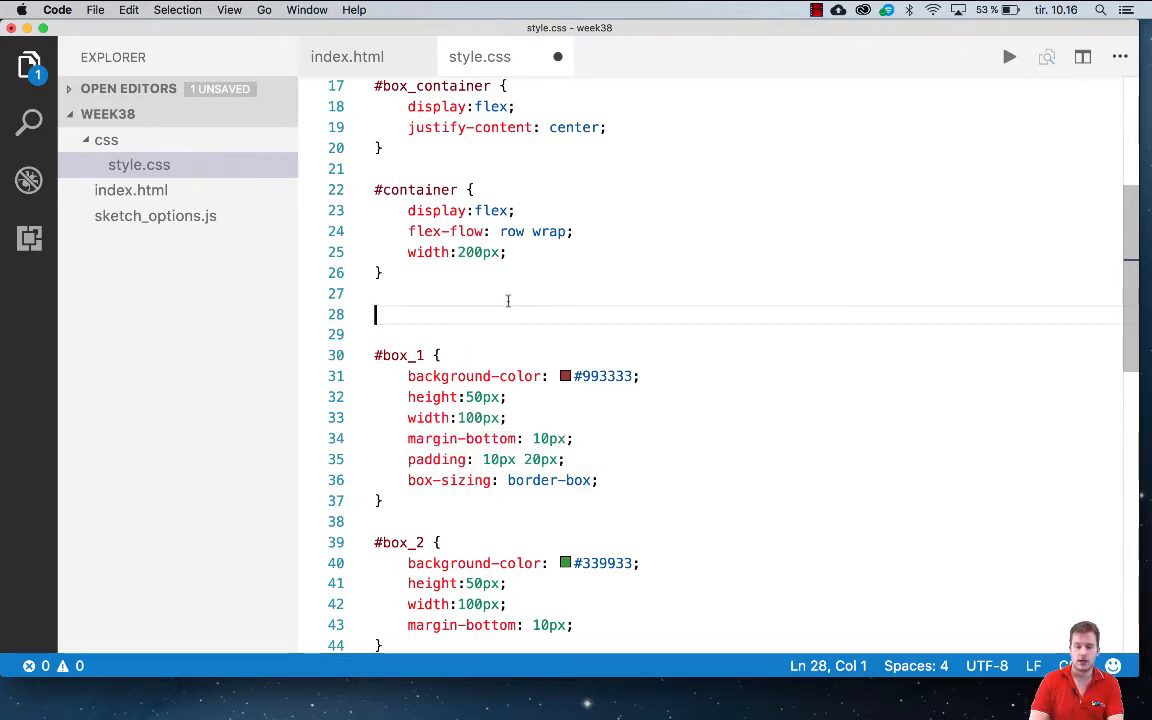
mouse_move(518, 311)
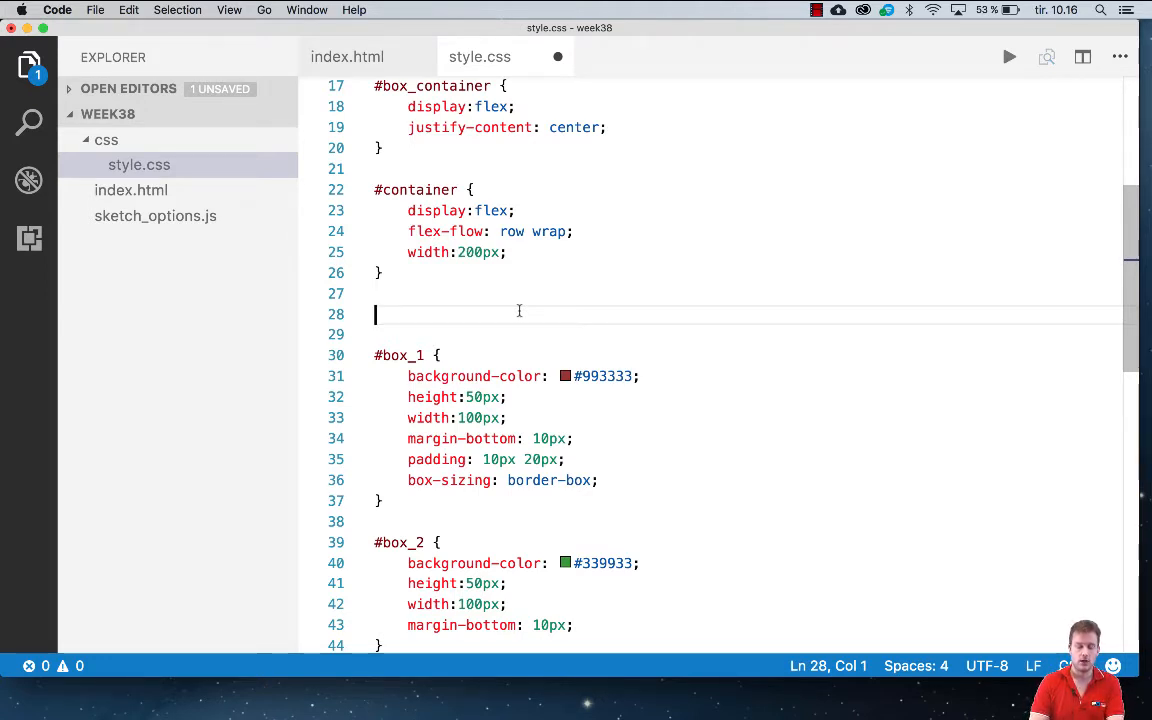
- Type the combined selector '#box_1, #box_2, #box_3, #box_4' above #box_1
text(#bo)
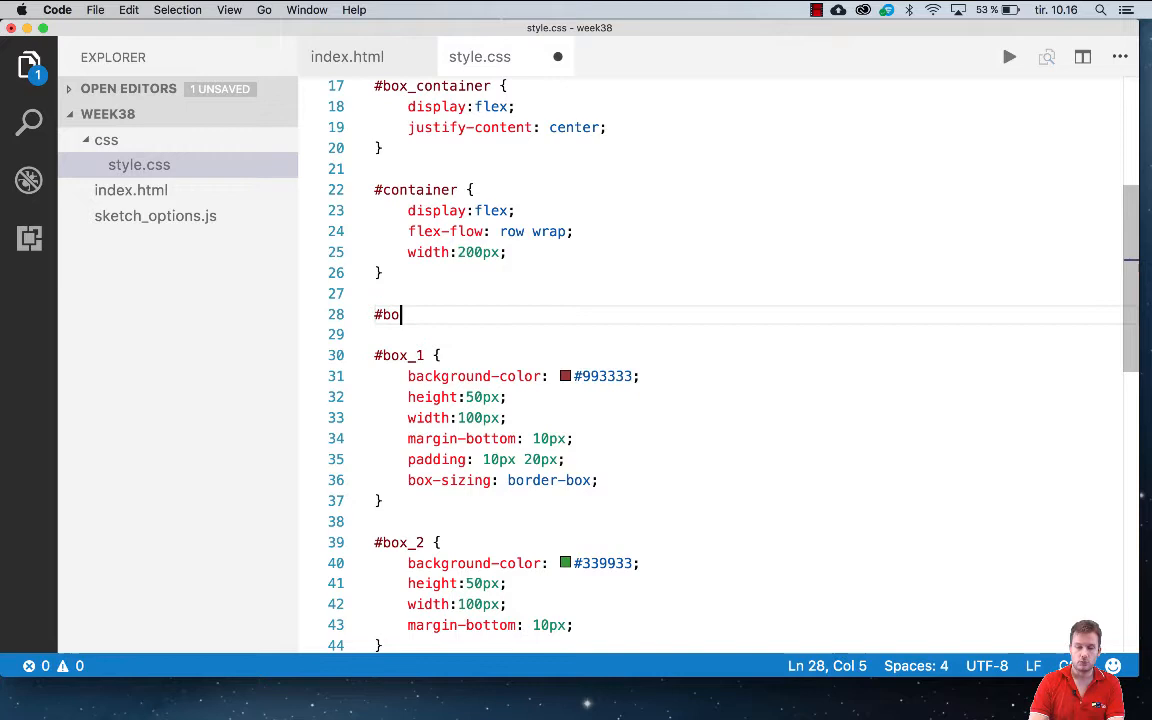
text(x_1)
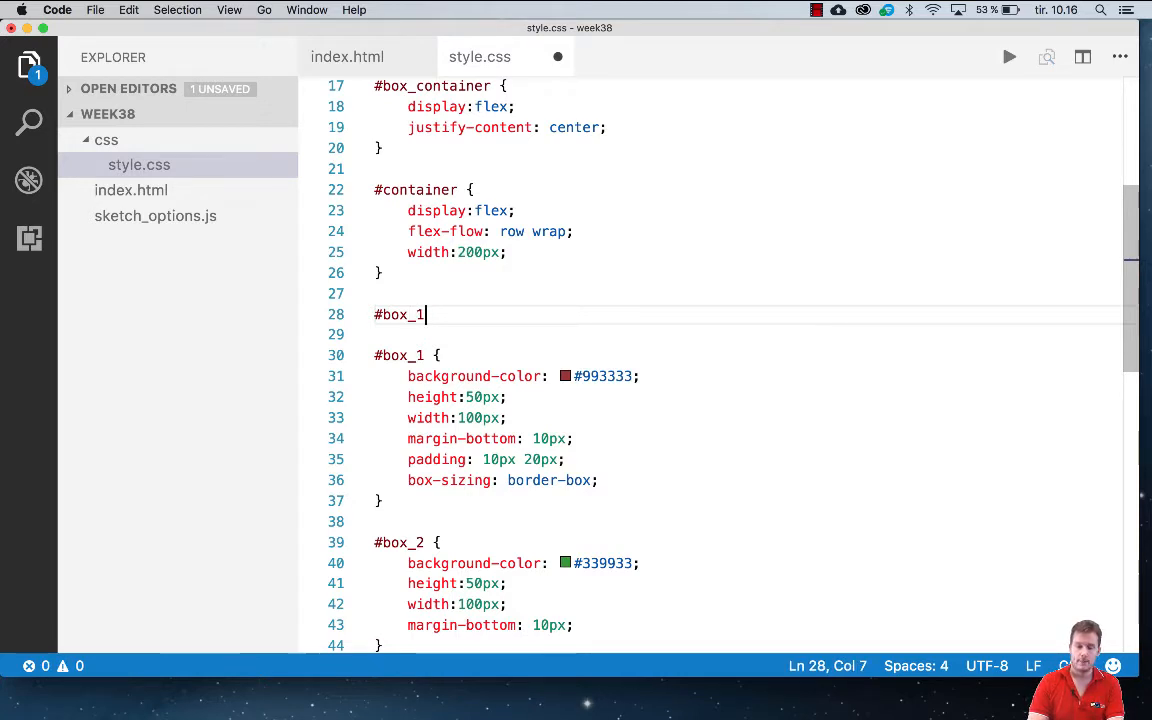
text(,)
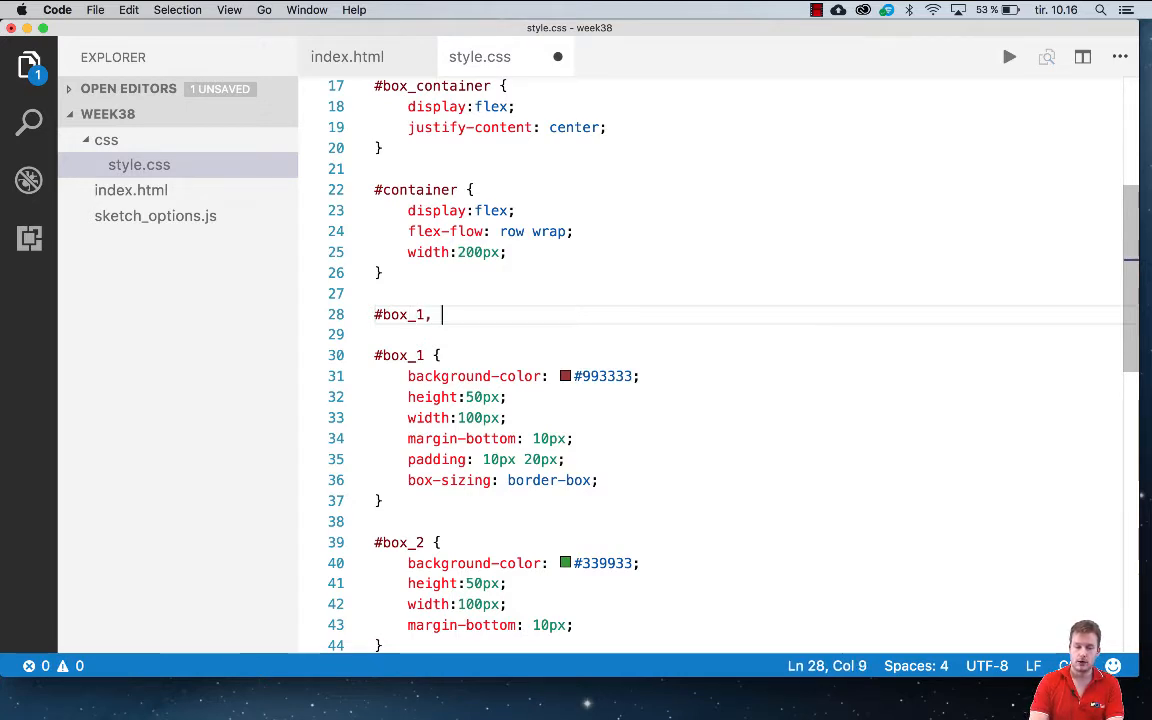
text(#)
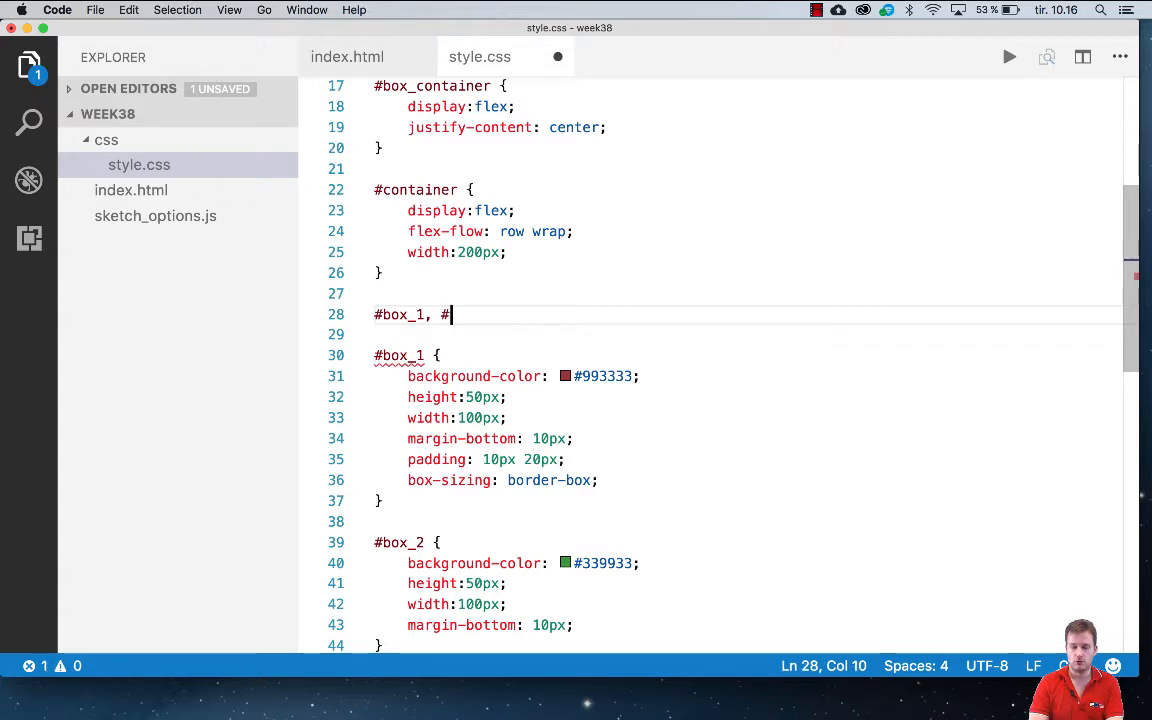
text(box)
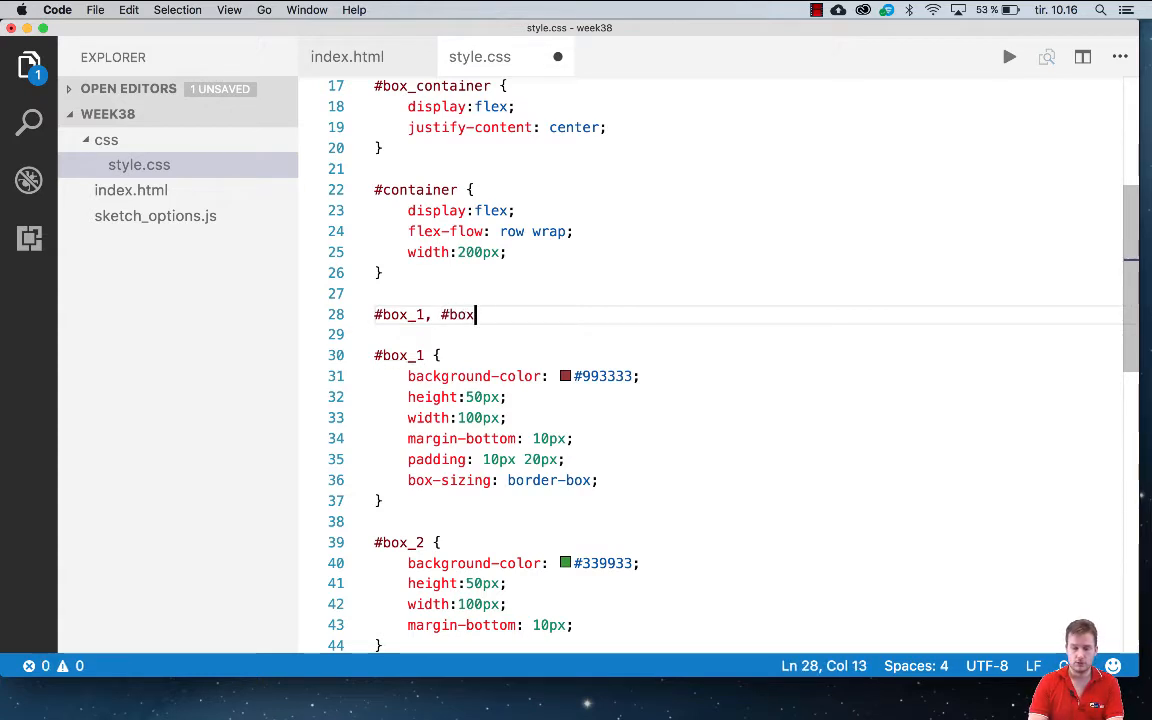
text(_2,)
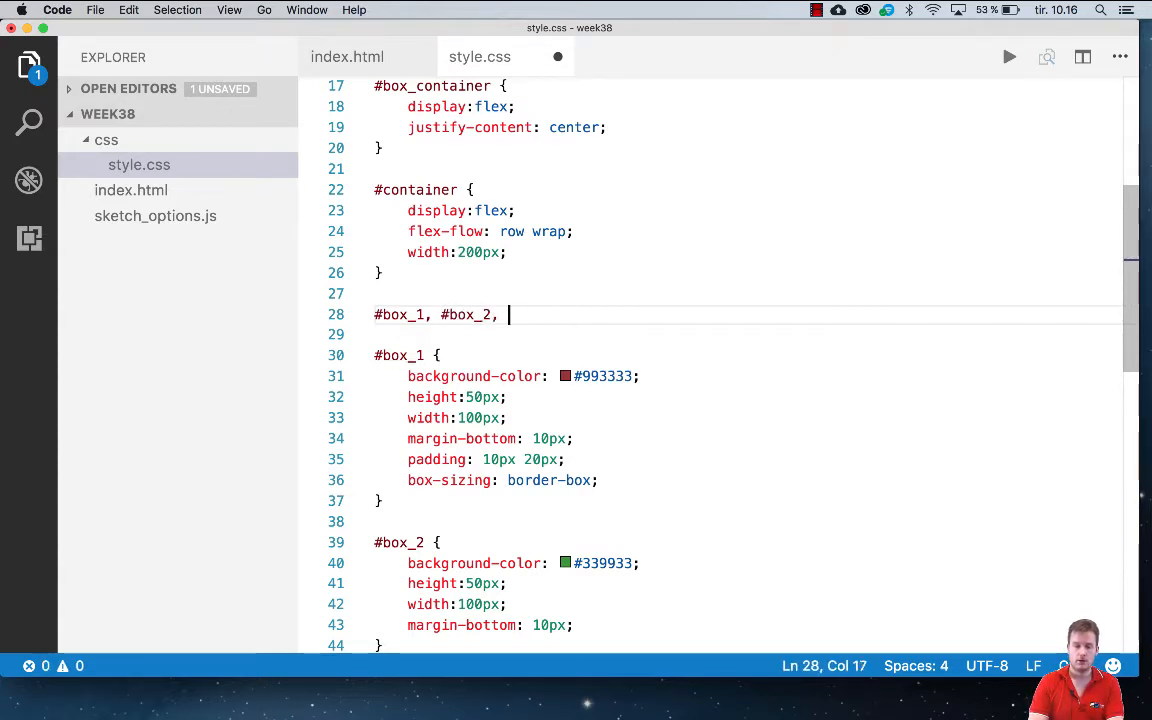
text(#box_3)
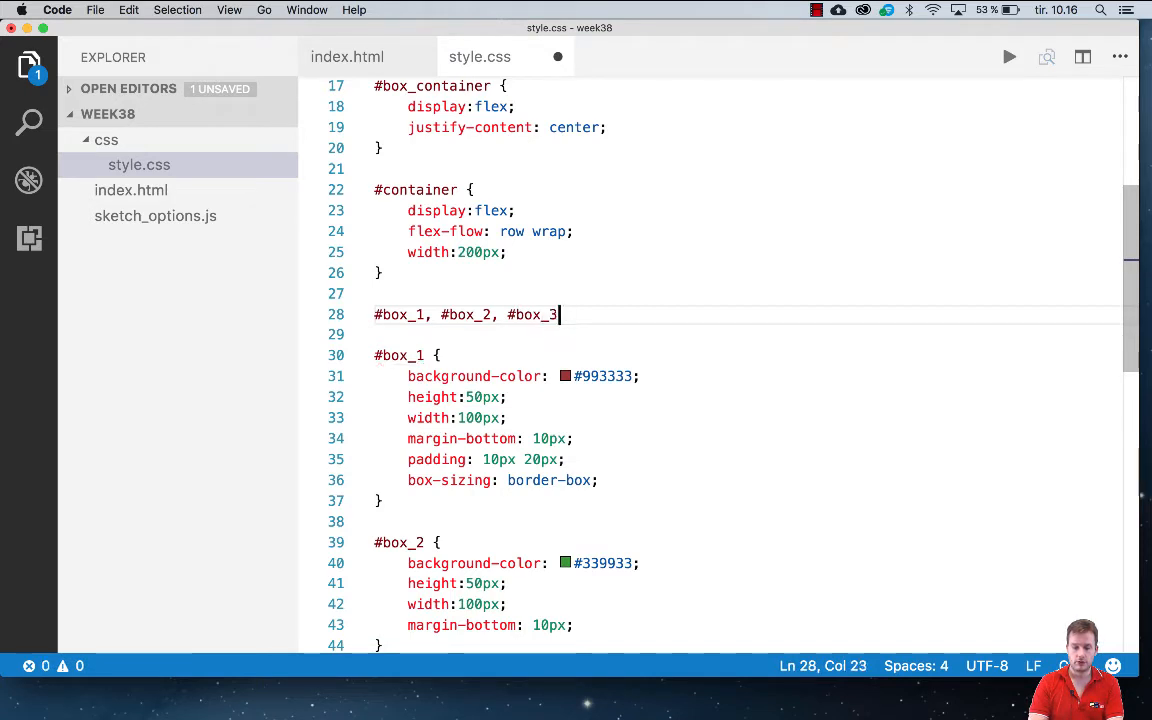
text(, #)
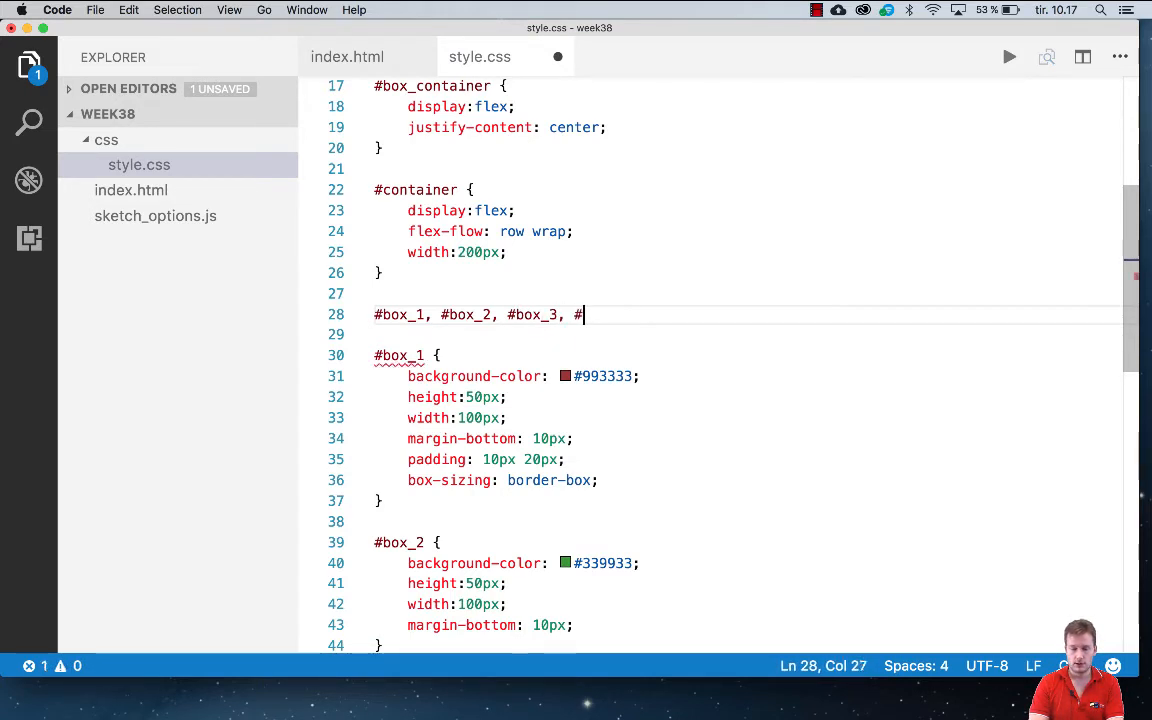
text(box_4 {)
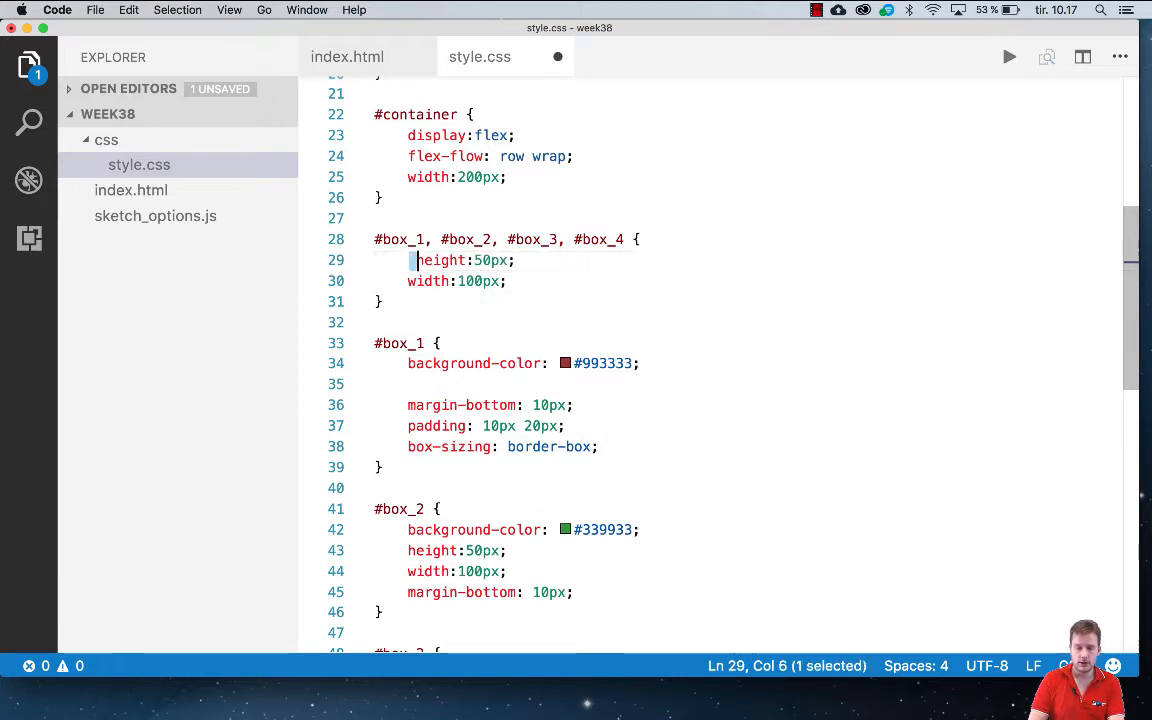
- Move padding out of #box_1 and delete duplicate sizing lines from #box_2–#box_4
click(408, 425)
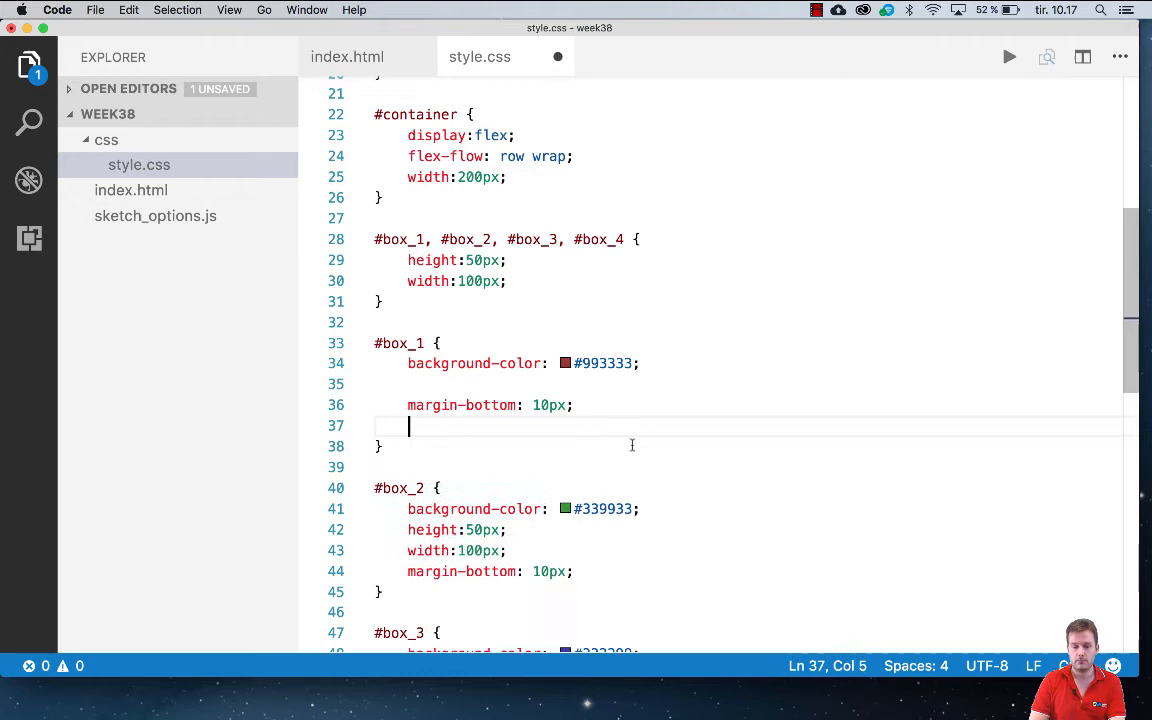
click(507, 260)
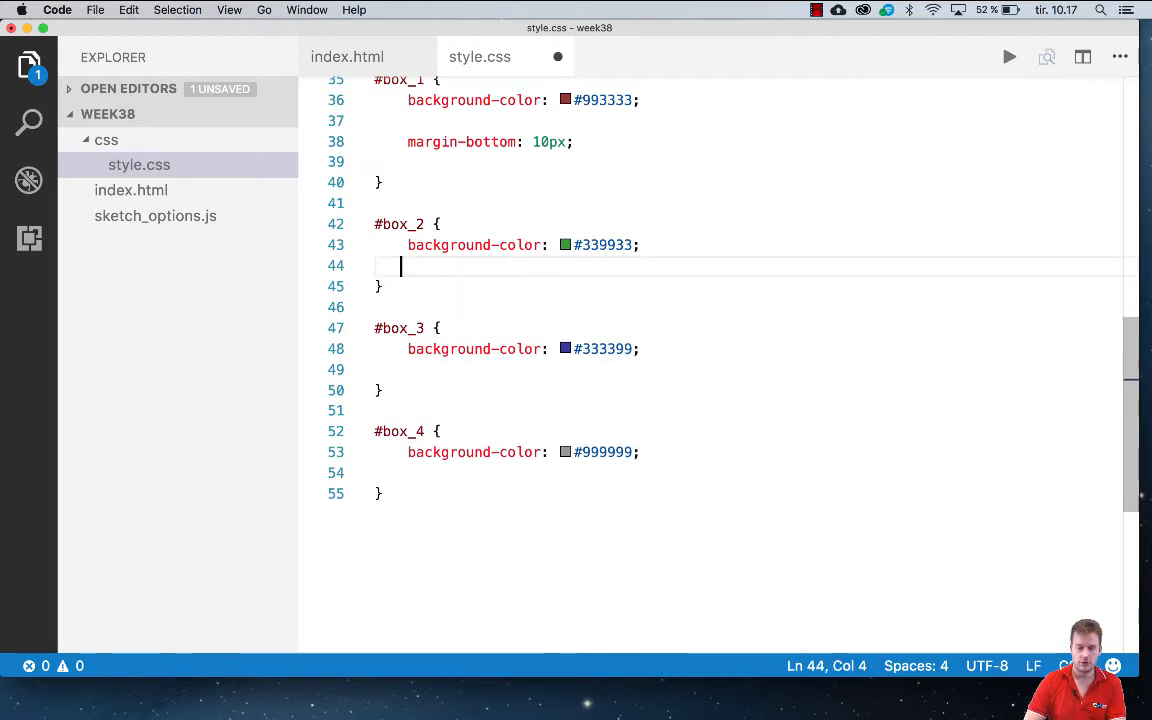
click(577, 370)
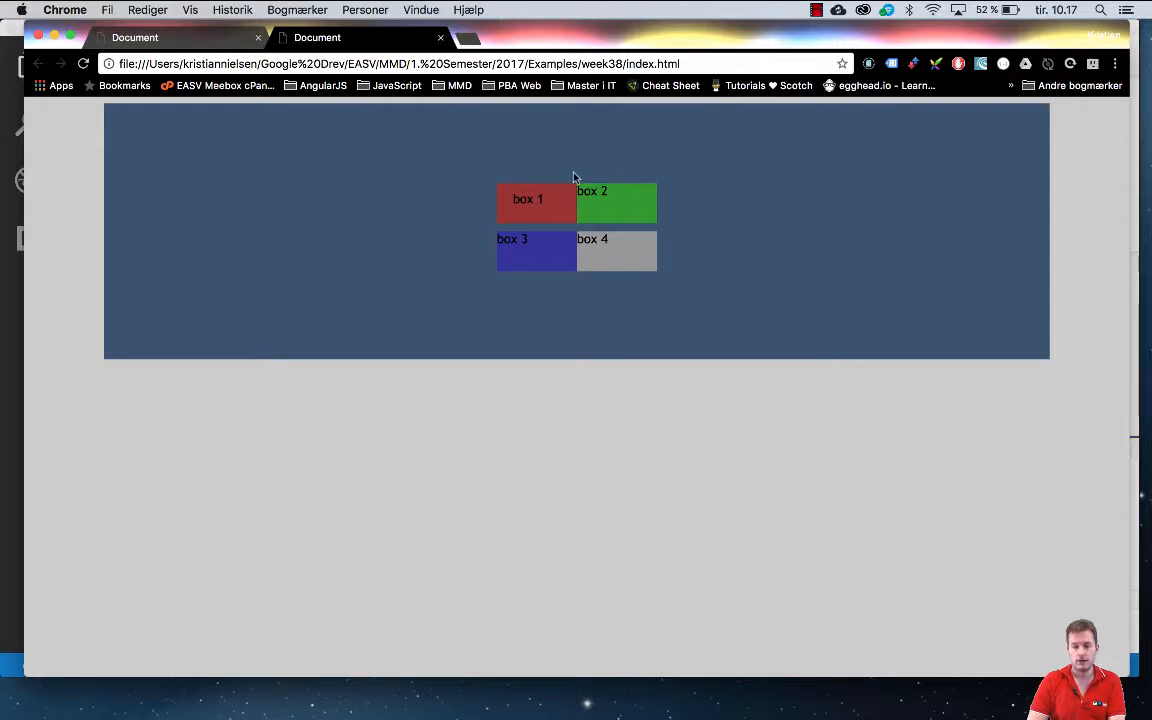
mouse_move(578, 193)
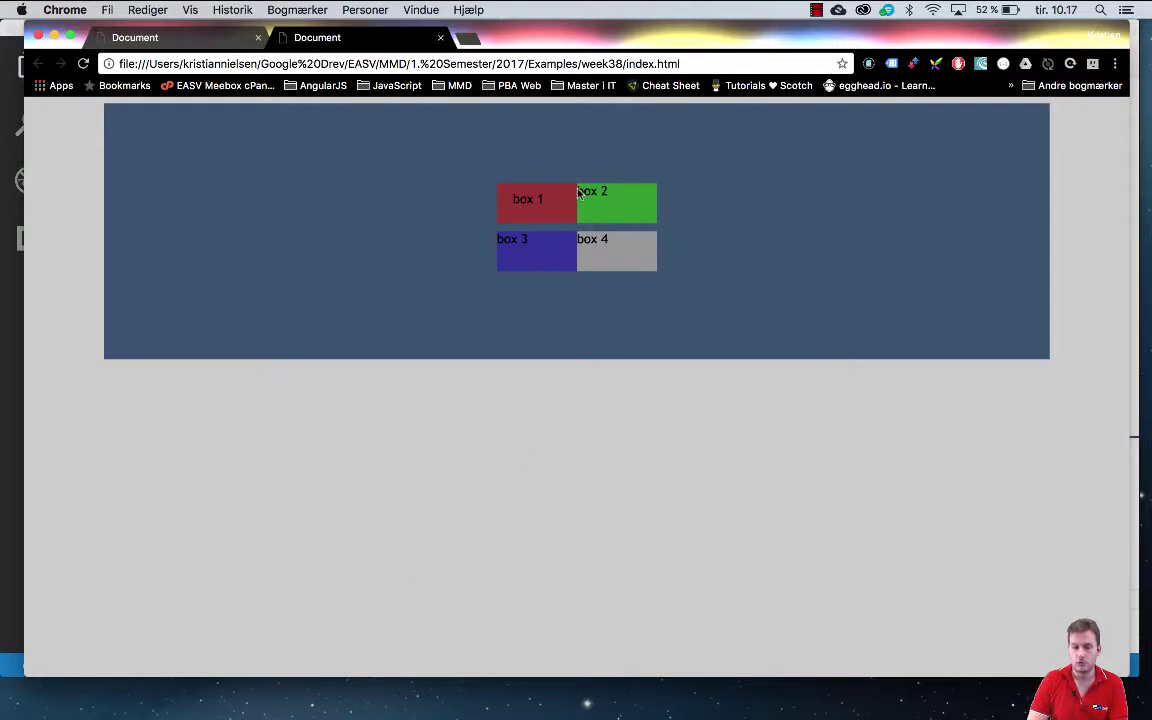
mouse_move(655, 250)
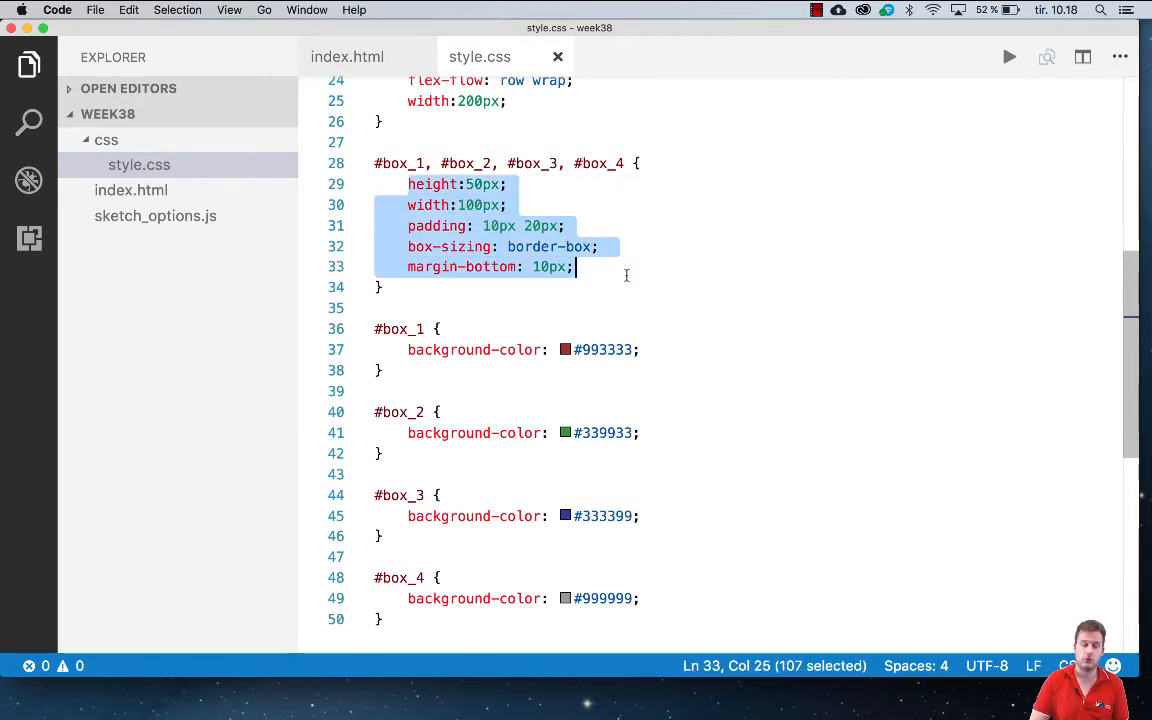
click(475, 163)
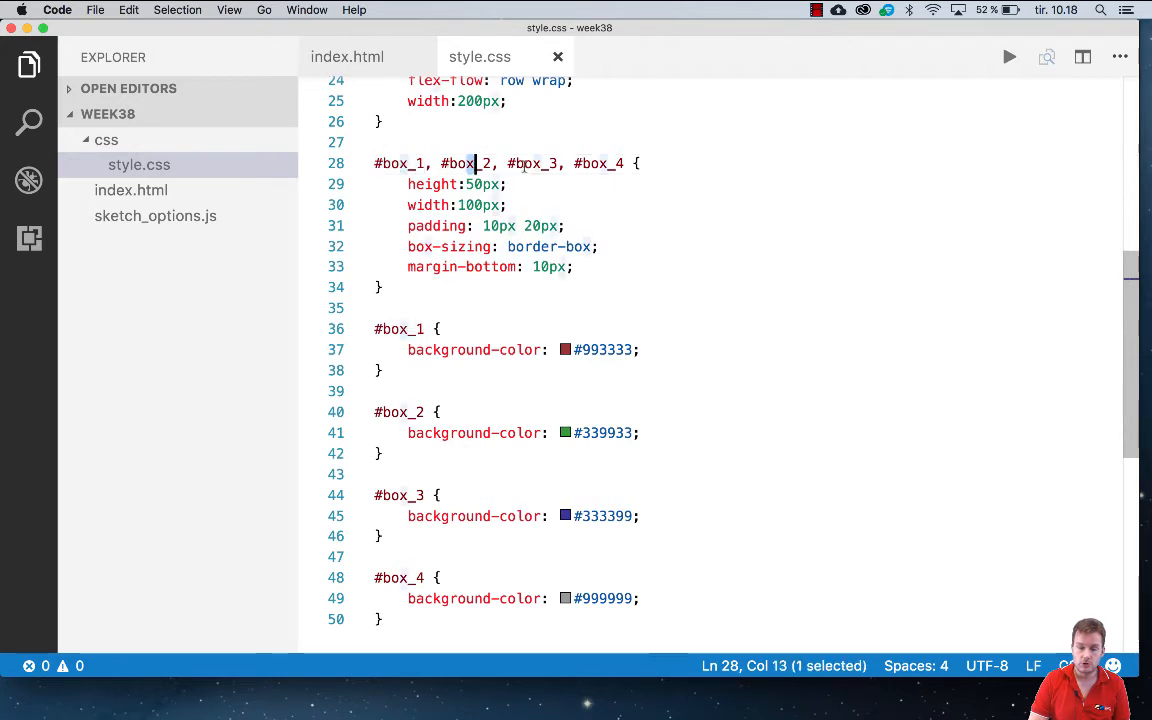
double_click(478, 184)
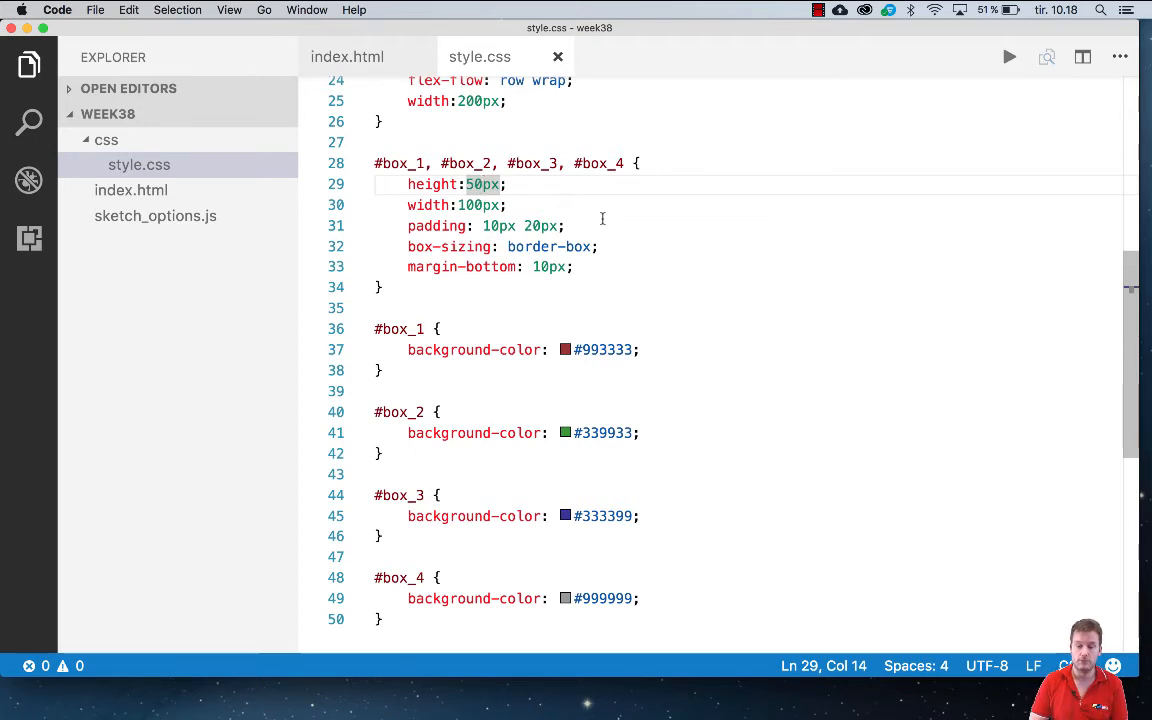
drag(408, 350, 440, 495)
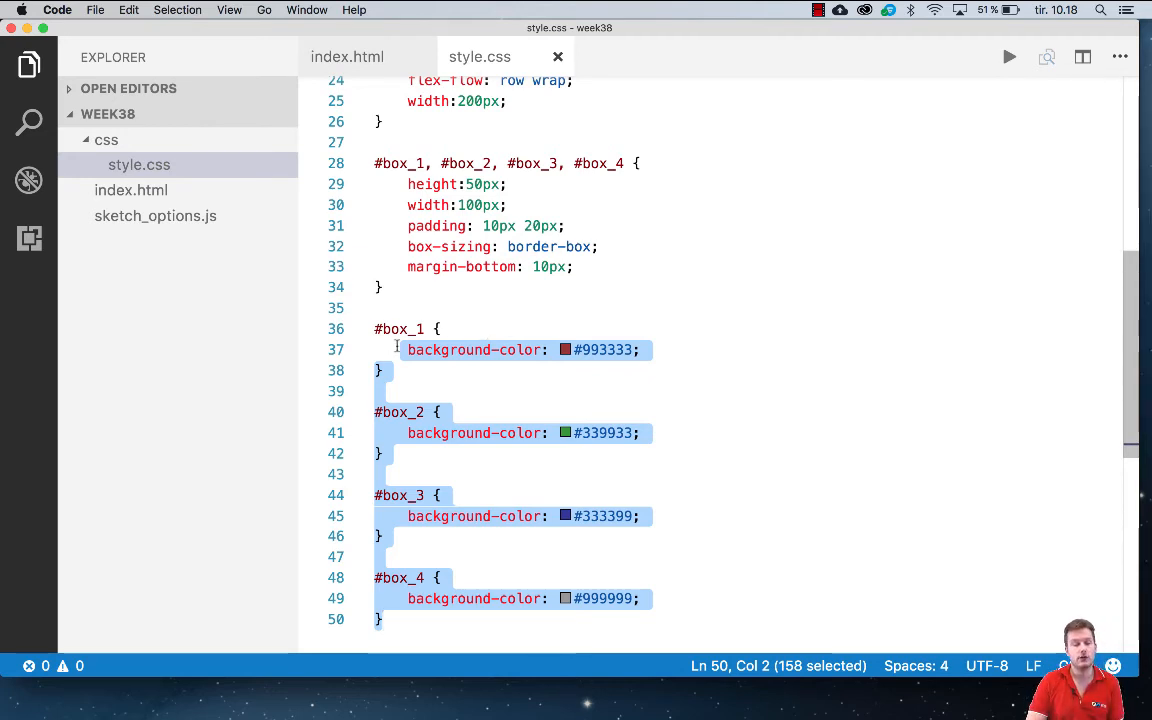
click(654, 349)
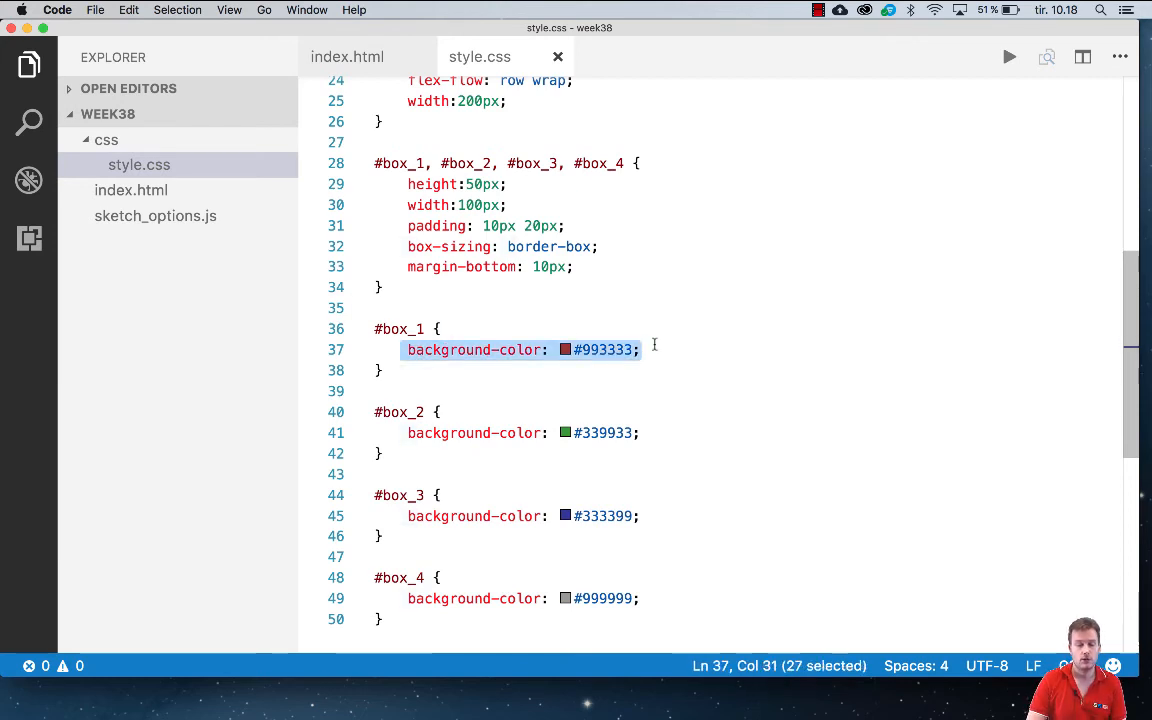
click(576, 267)
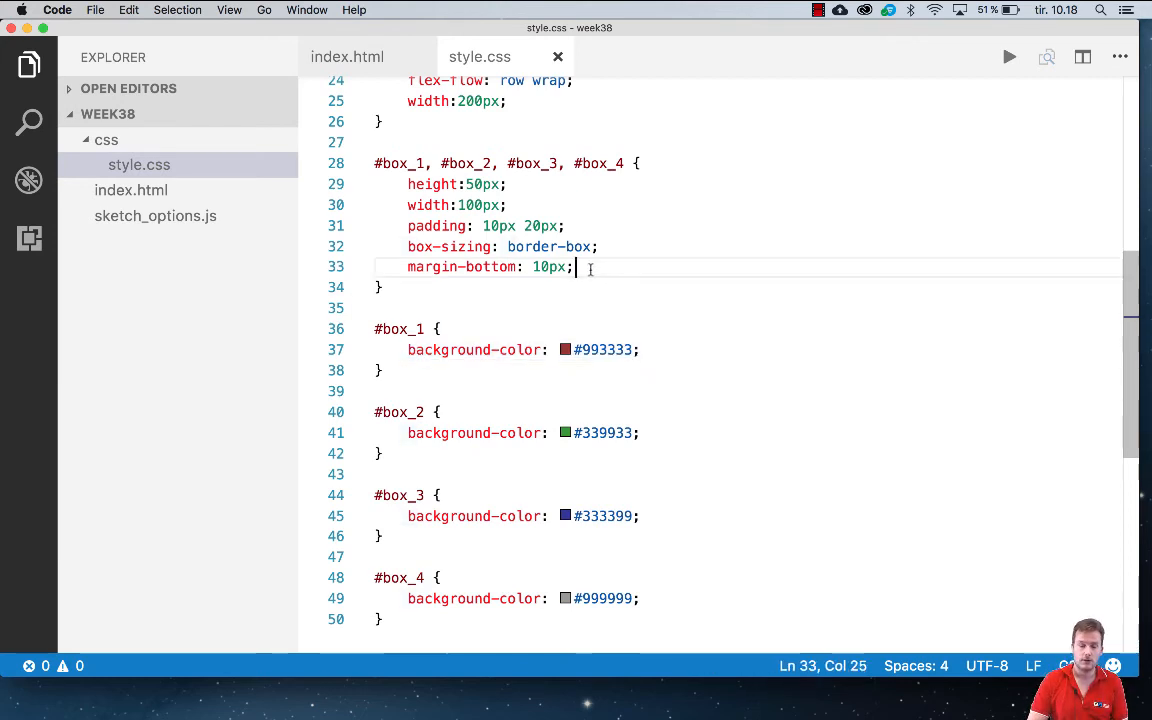
drag(575, 267, 405, 184)
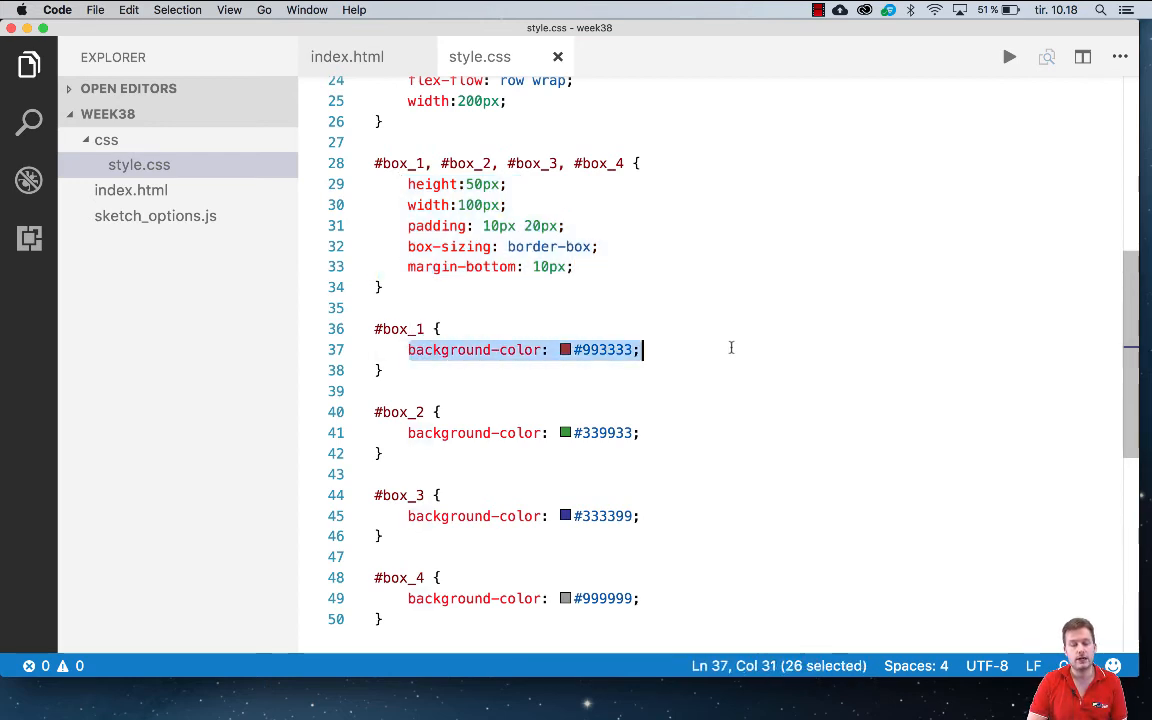
mouse_move(432, 184)
text(10)
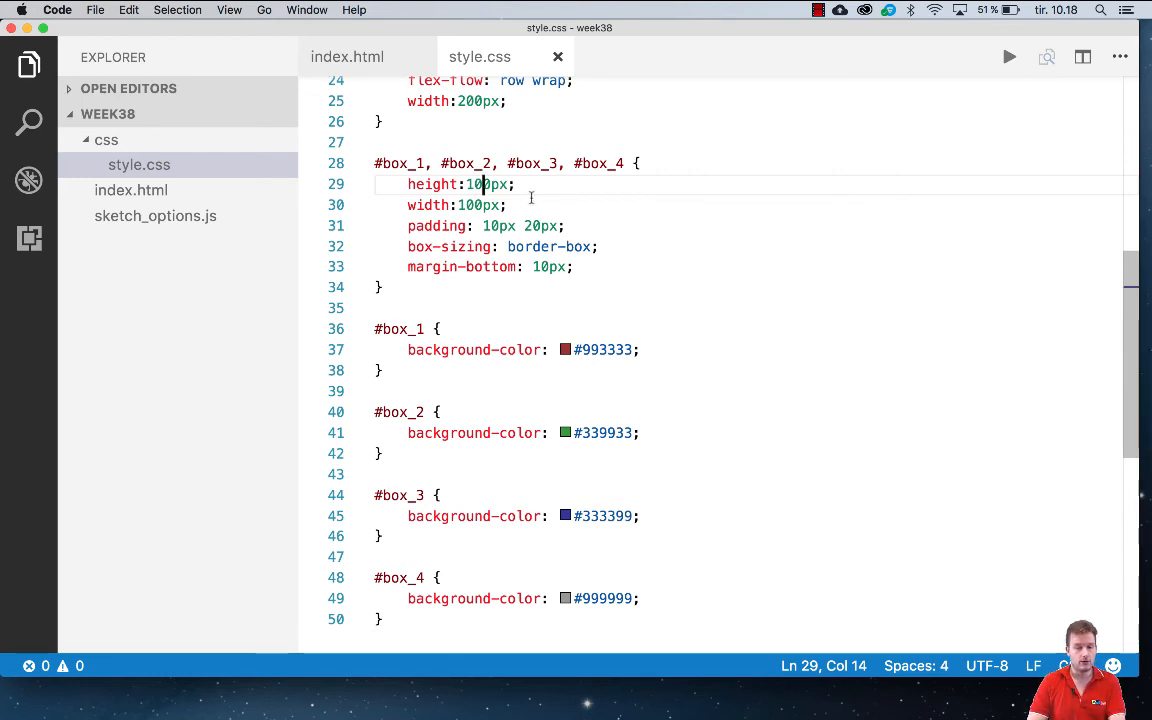
mouse_move(398, 163)
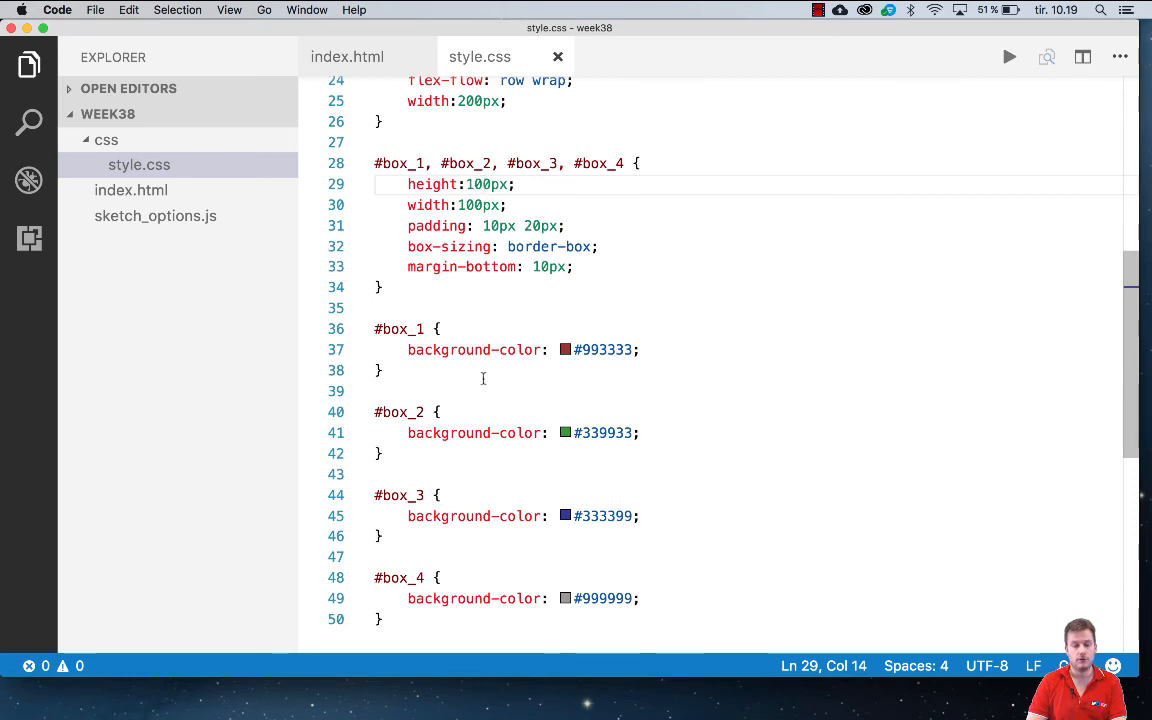
- Change the shared rule's height from 50px to 100px
click(641, 349)
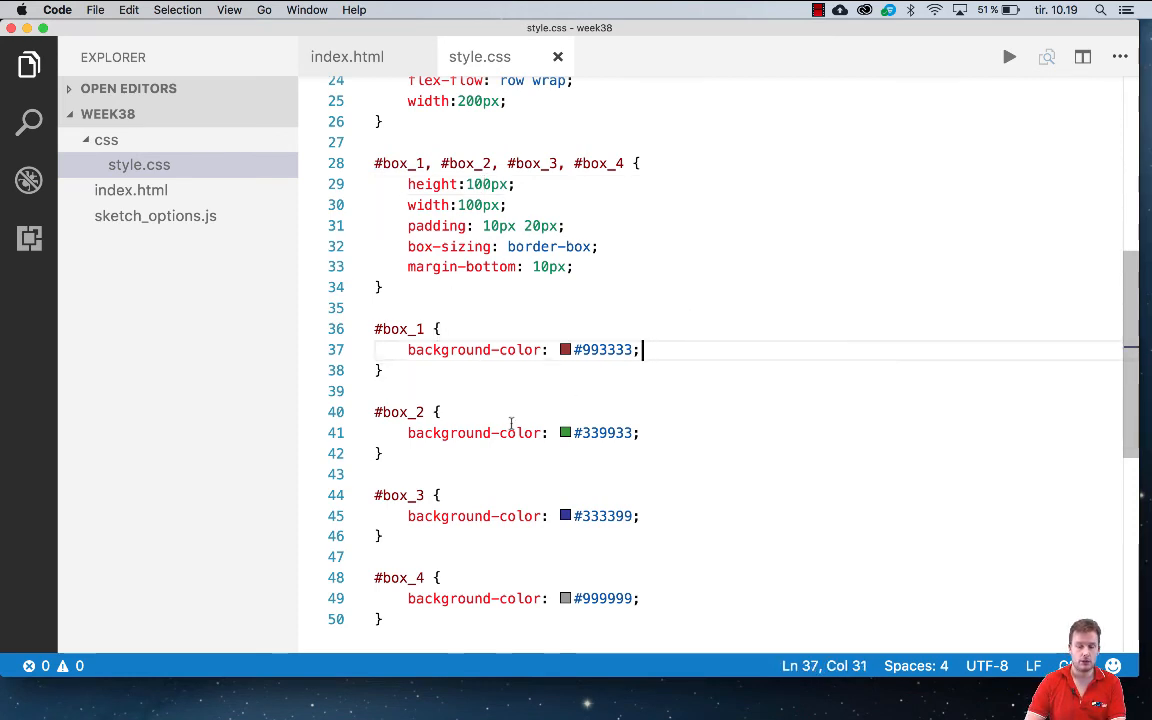